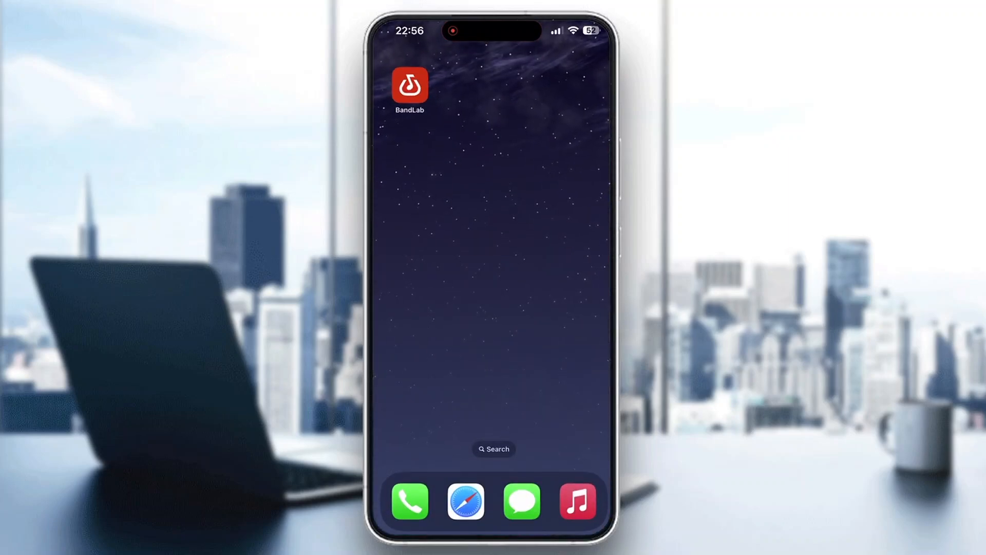
Step: Launch BandLab and scroll through the Trending feed, then return to the top
left_click(410, 88)
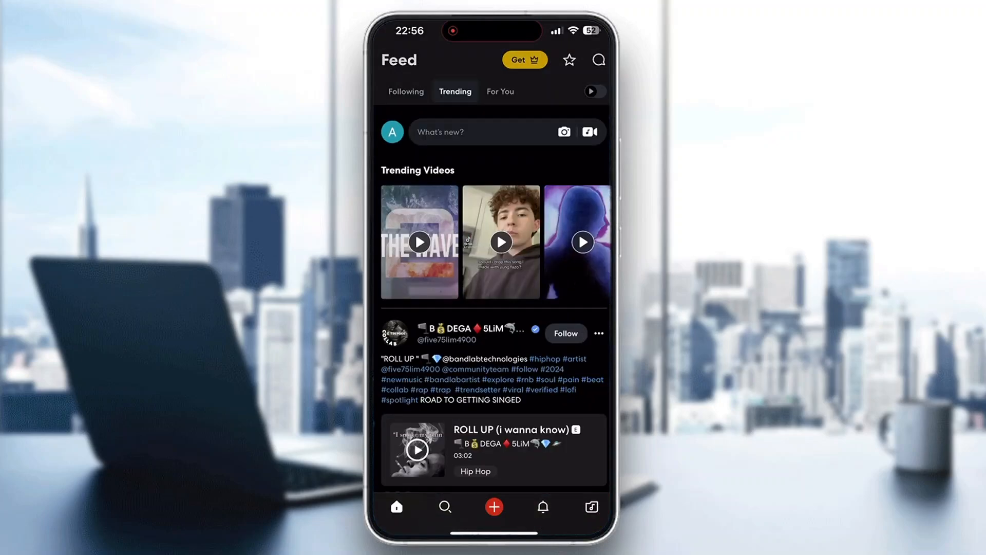
scroll("down", 3)
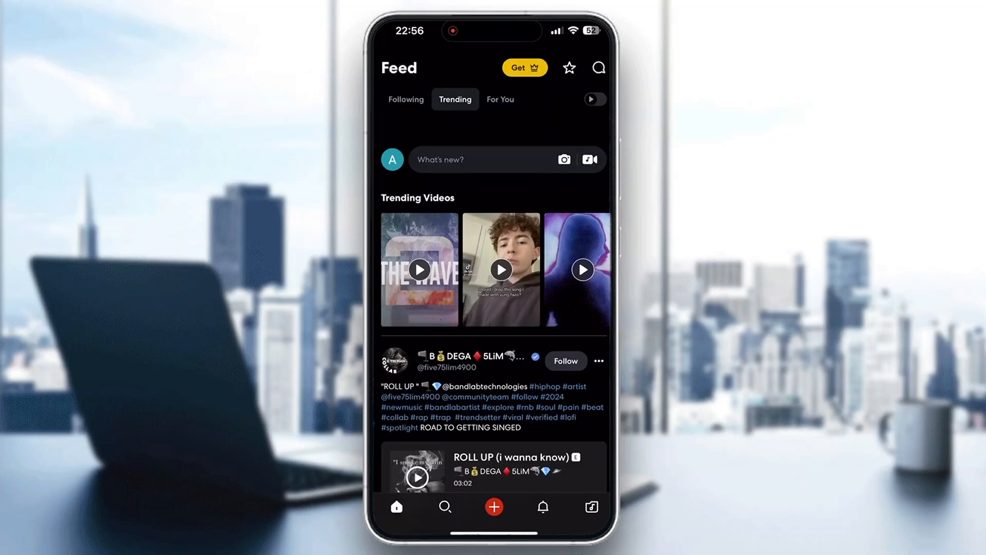
scroll("down", 3)
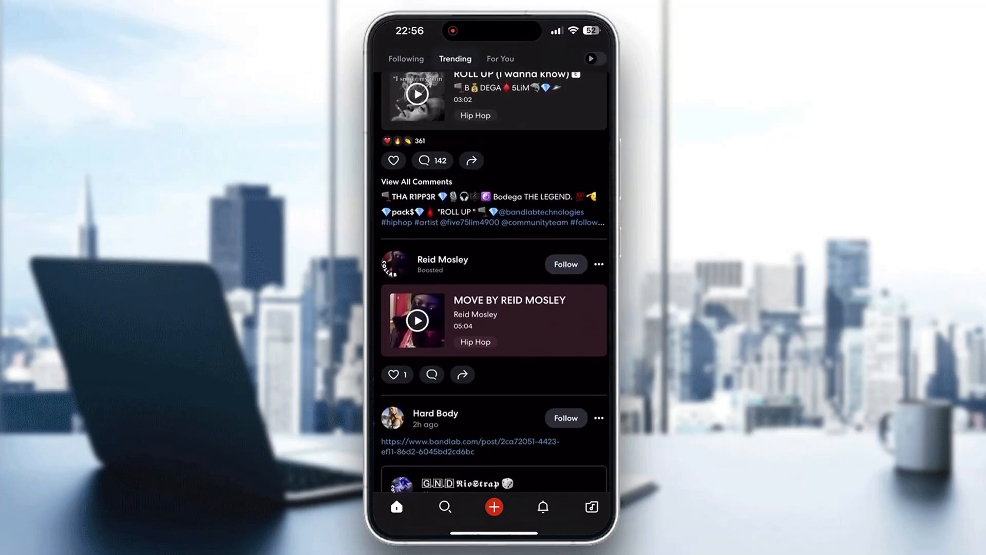
scroll("up", 3)
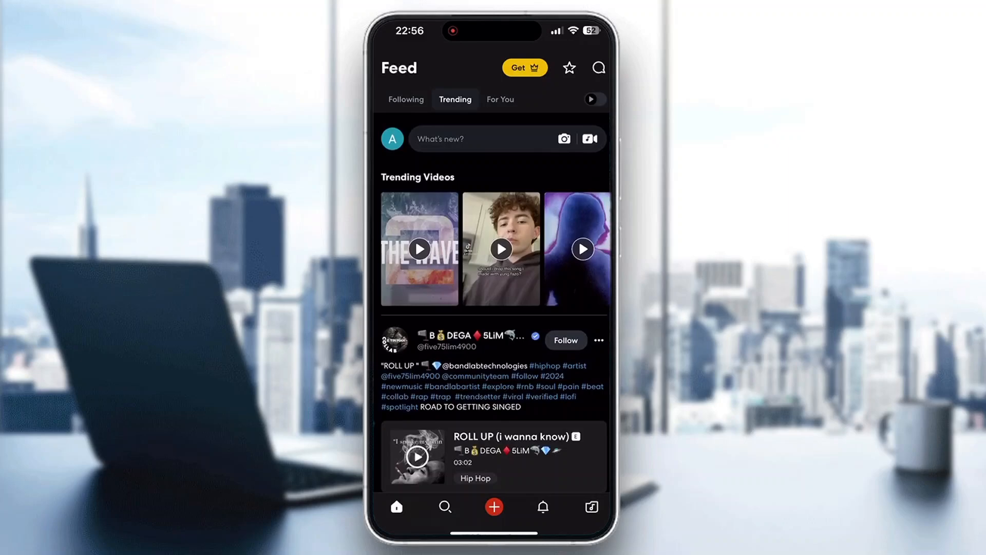
Step: Open the recent Untitled project from the Create page in Studio, showing the 'forgotten' vocal track
left_click(494, 507)
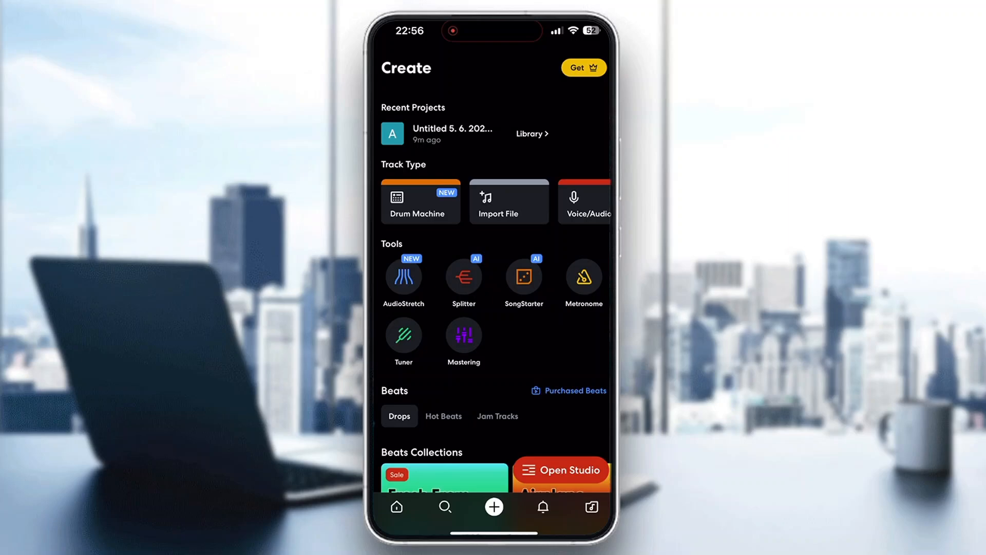
left_click(452, 132)
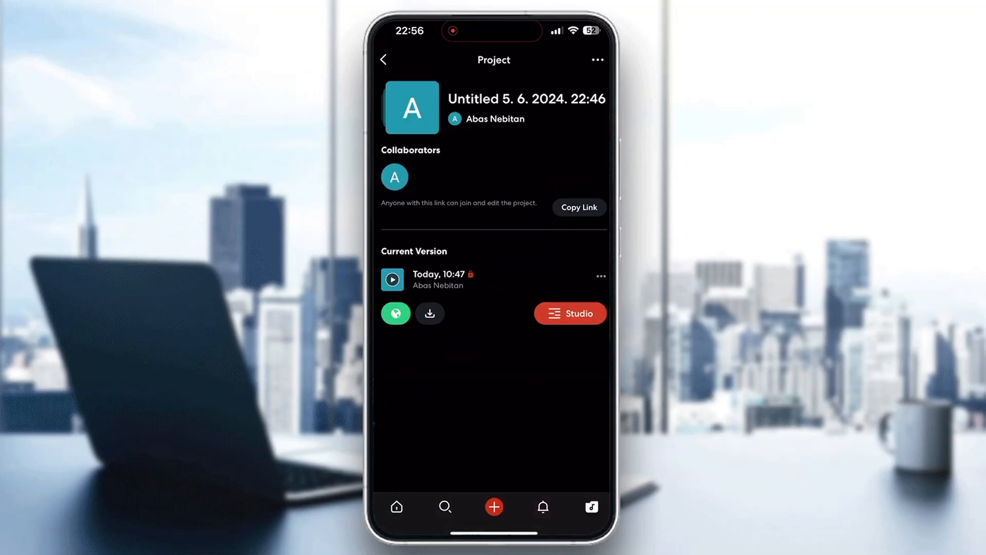
left_click(570, 314)
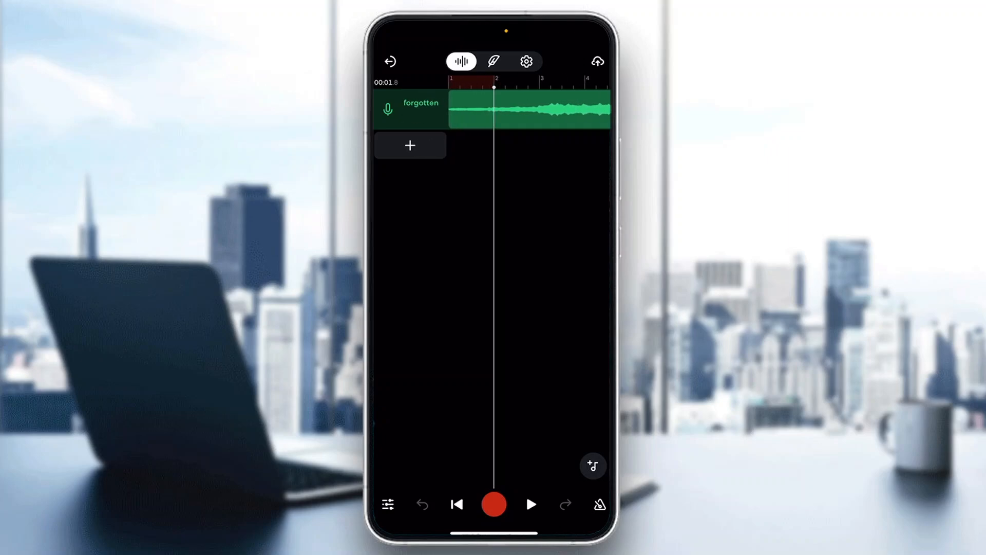
Step: Select the 'forgotten' vocal clip and show its extra options, including Gain, Fade, Denoise and Voice Cleaner
left_click(530, 109)
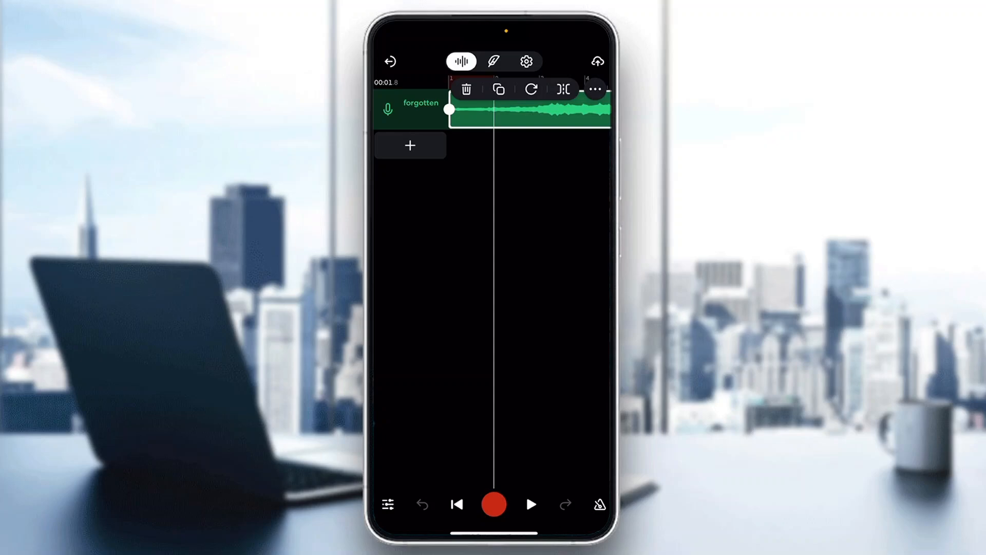
left_click(595, 89)
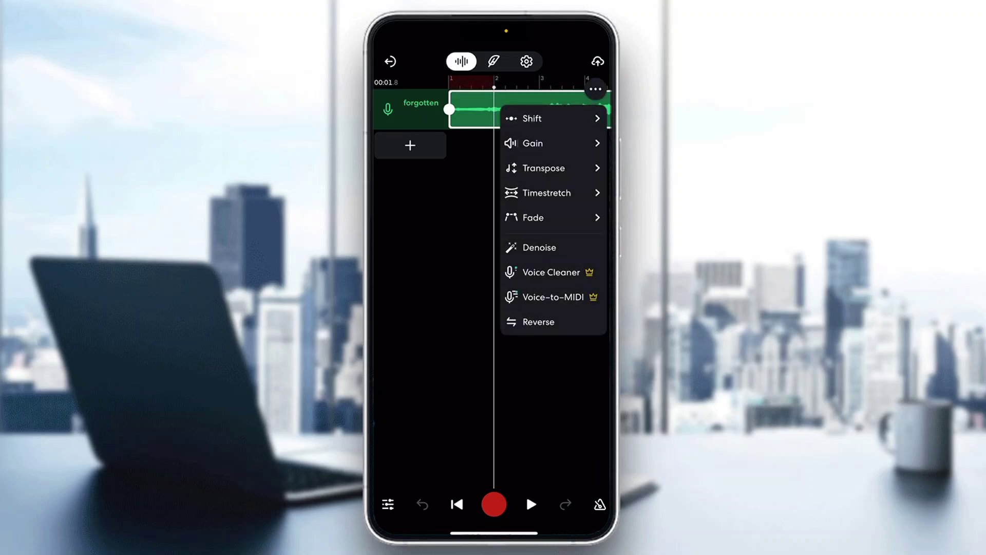
Step: Dismiss the clip options and leave Studio for the untitled project's overview page
left_click(552, 119)
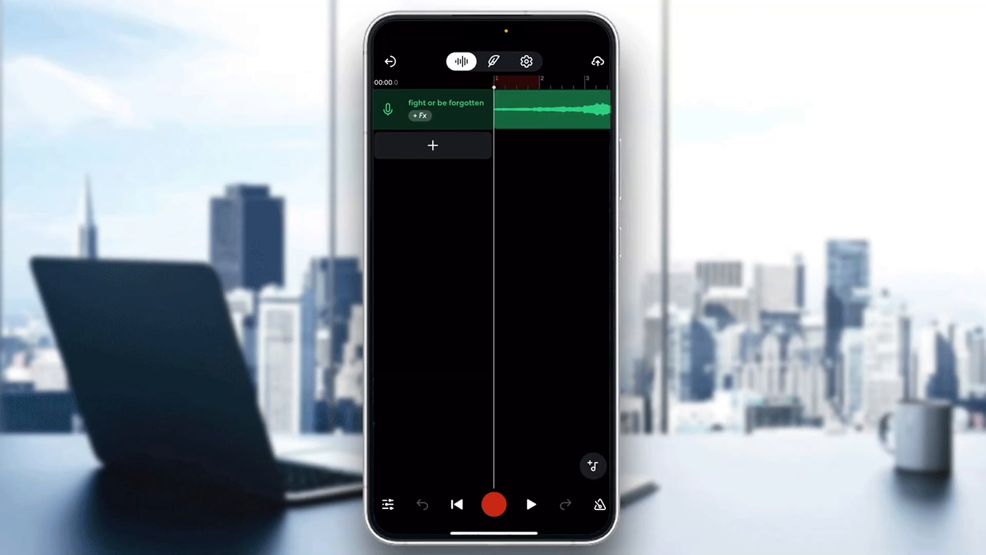
left_click(391, 62)
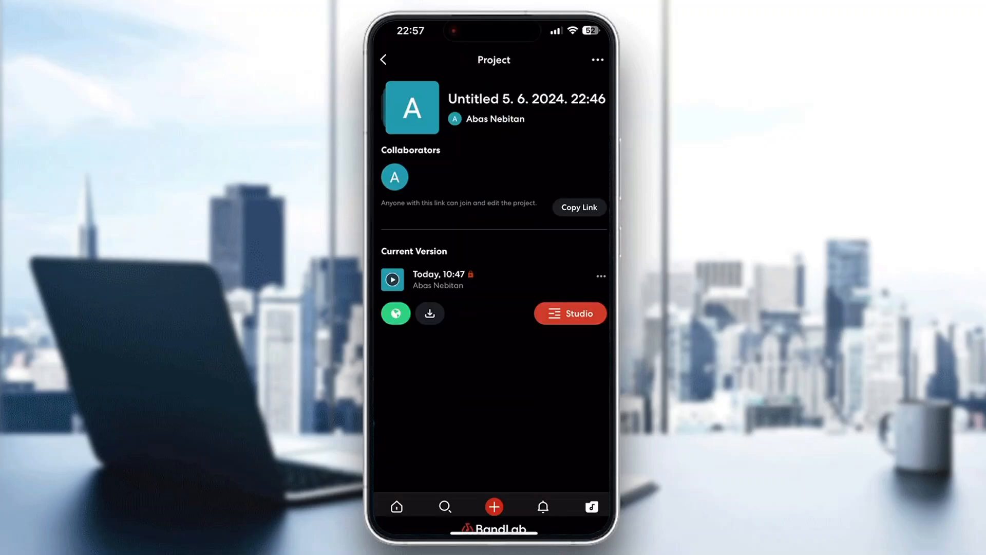